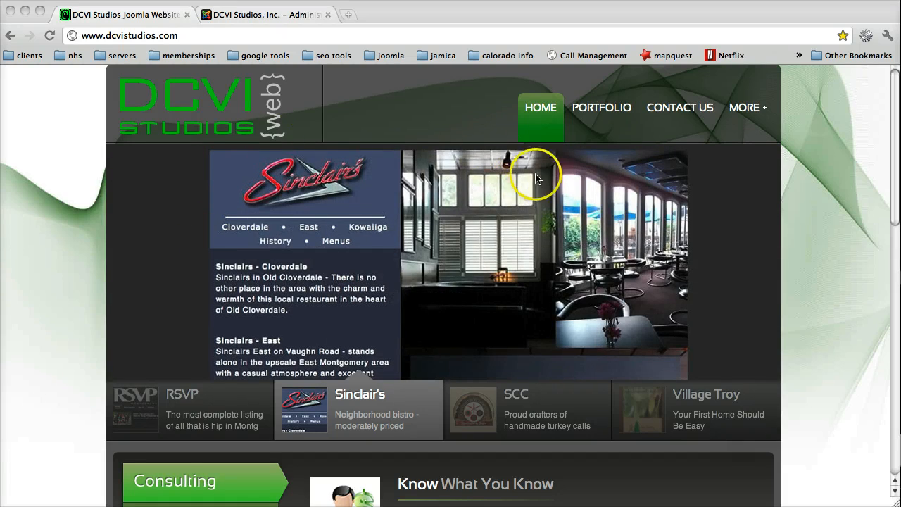
mouse_move(231, 117)
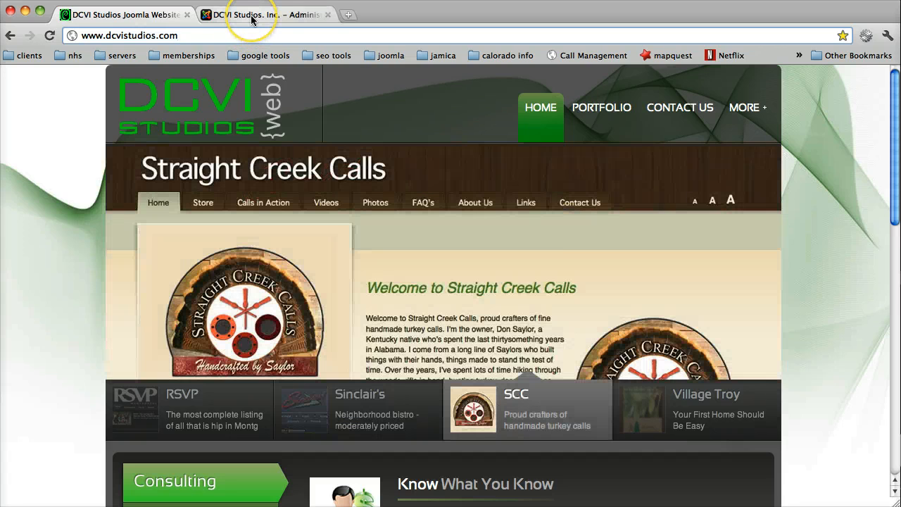
- Switch to the 'DCVI Studios, Inc. – Administration' tab to show the admin login
left_click(267, 14)
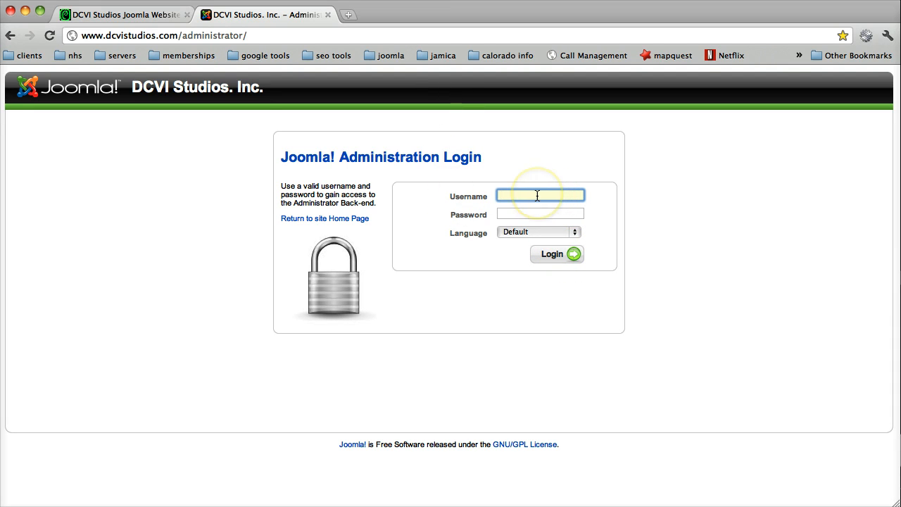
- Enter the username and password and log in to the Joomla back end
type("s")
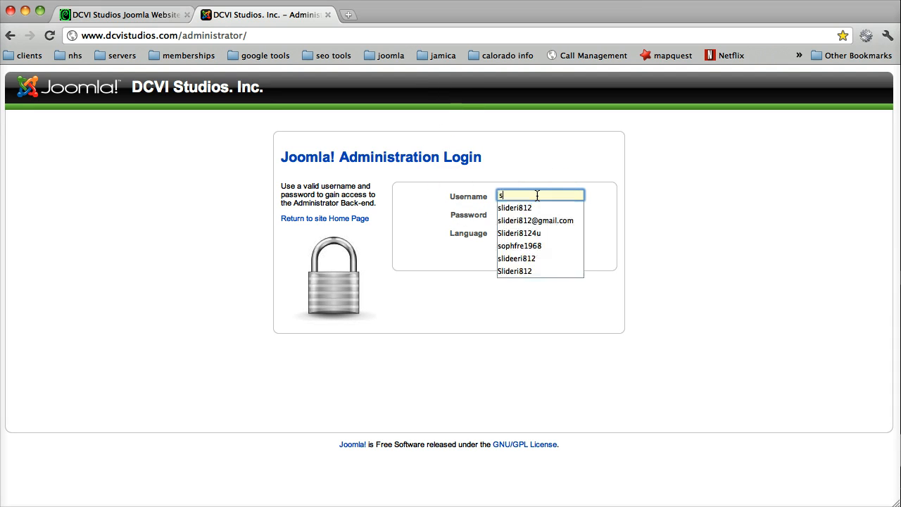
left_click(514, 208)
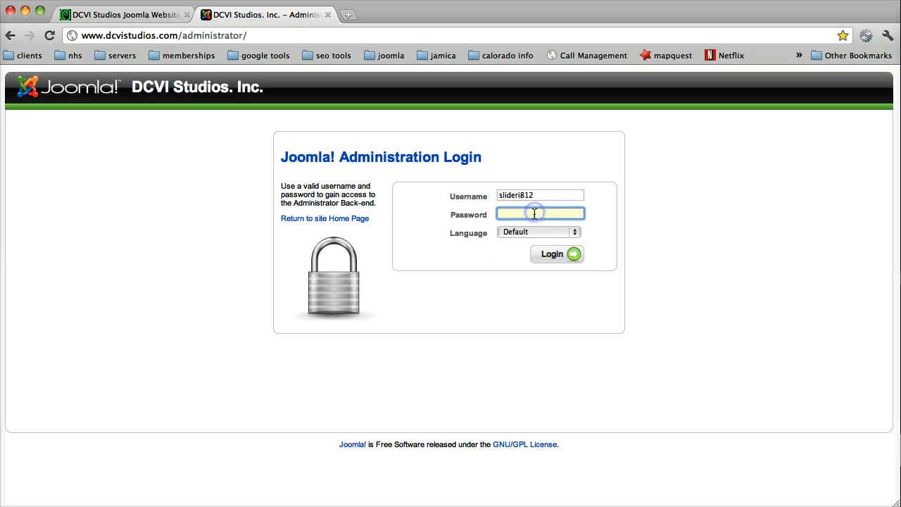
type("password")
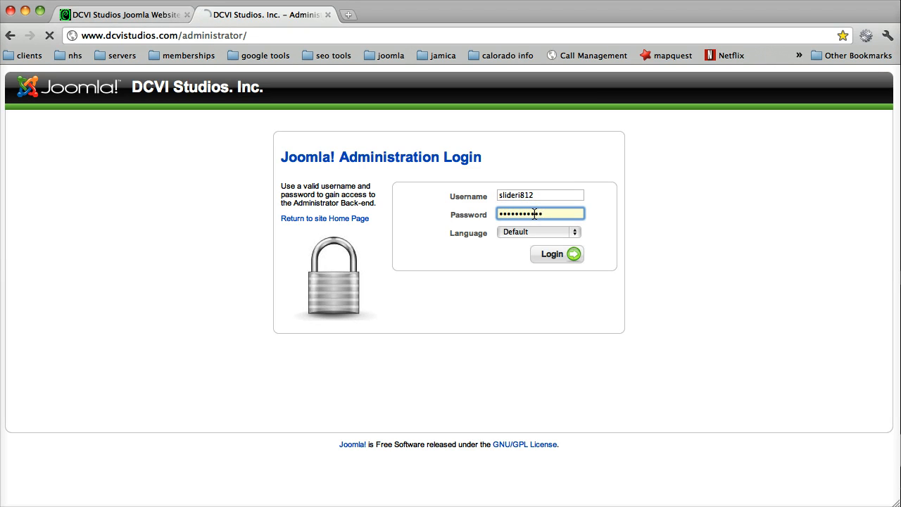
left_click(556, 253)
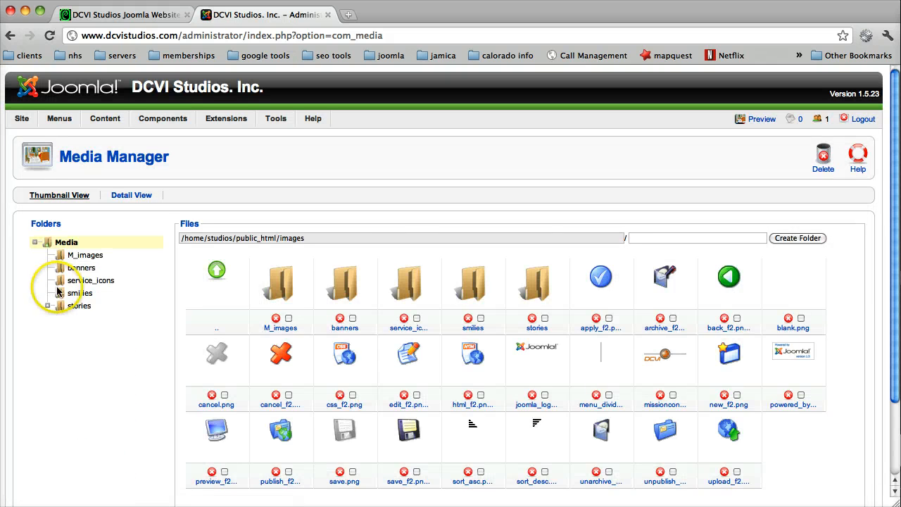
mouse_move(70, 312)
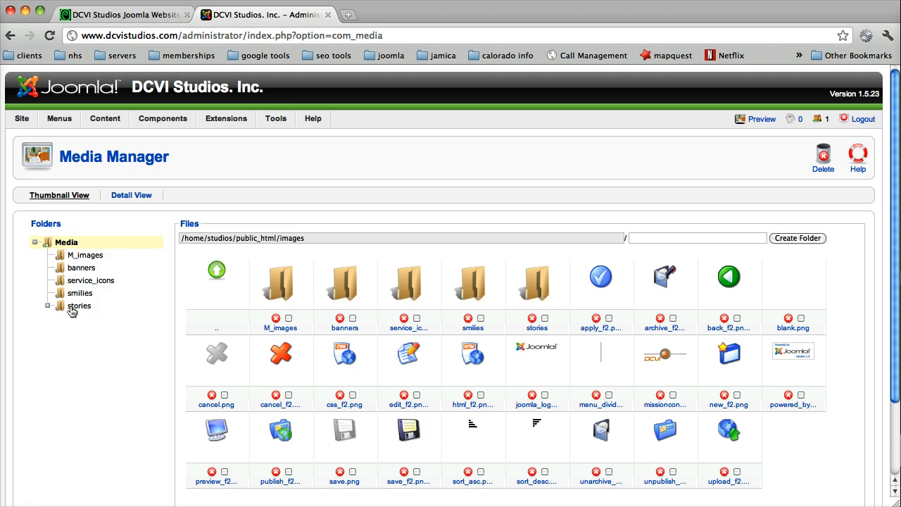
- Expand and open the stories folder in the Media Manager tree
left_click(48, 305)
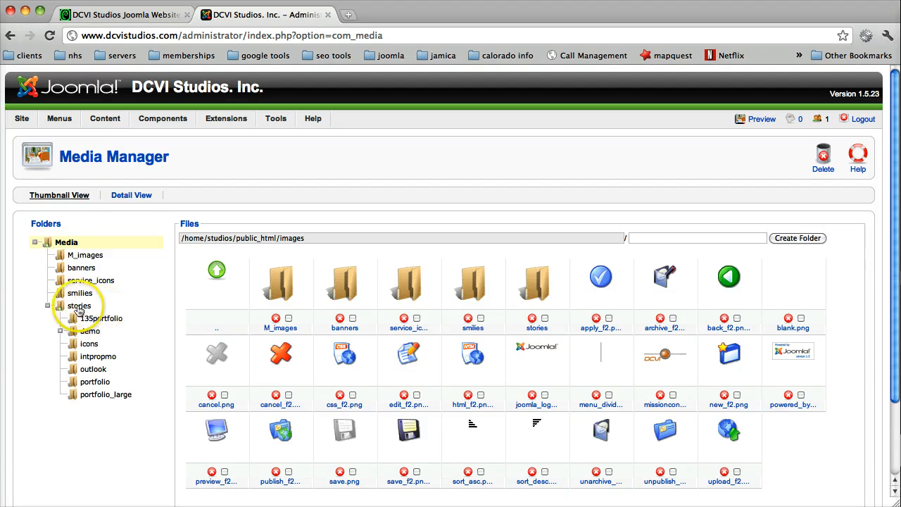
left_click(79, 306)
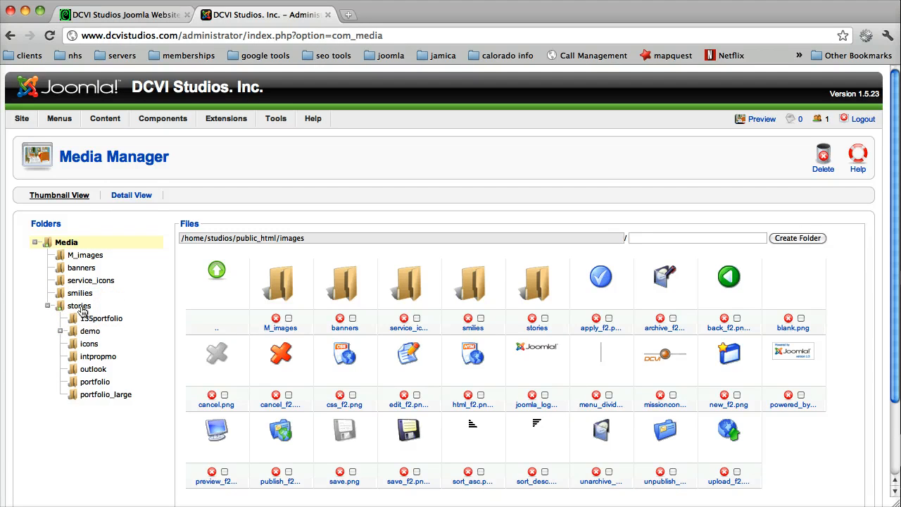
left_click(81, 304)
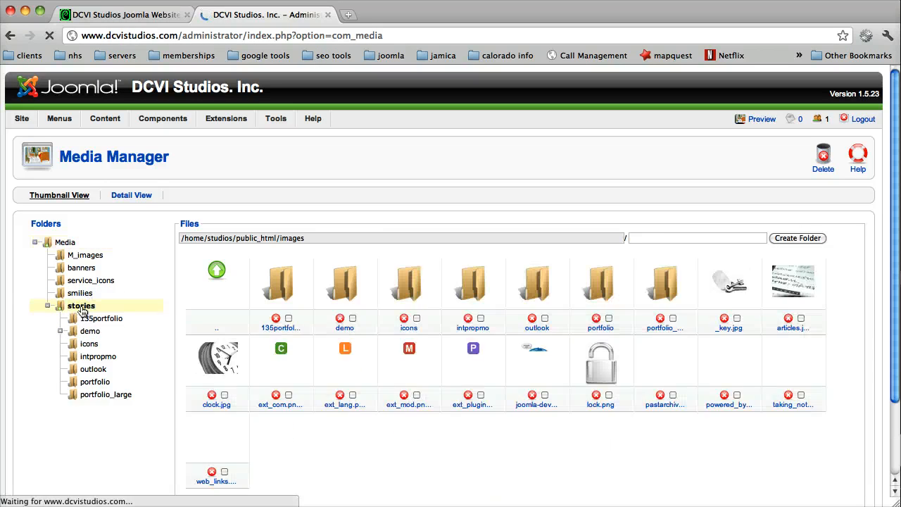
left_click(81, 304)
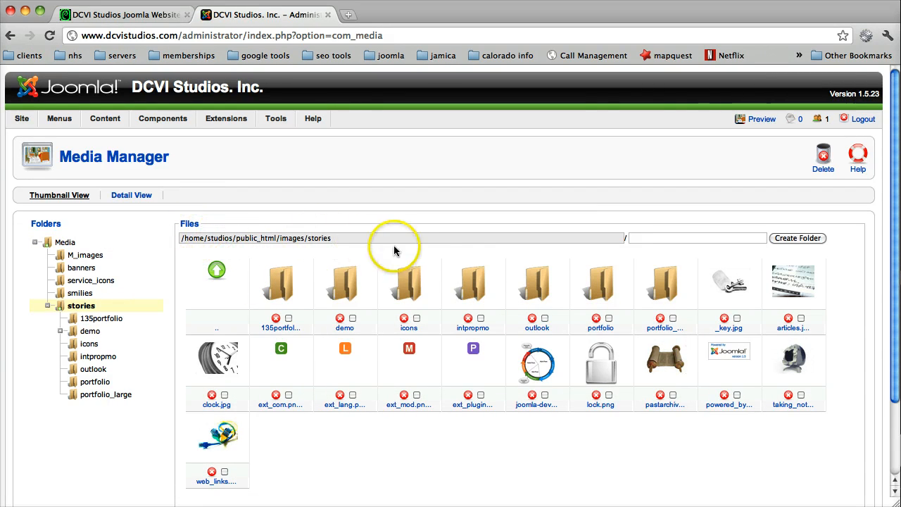
mouse_move(335, 241)
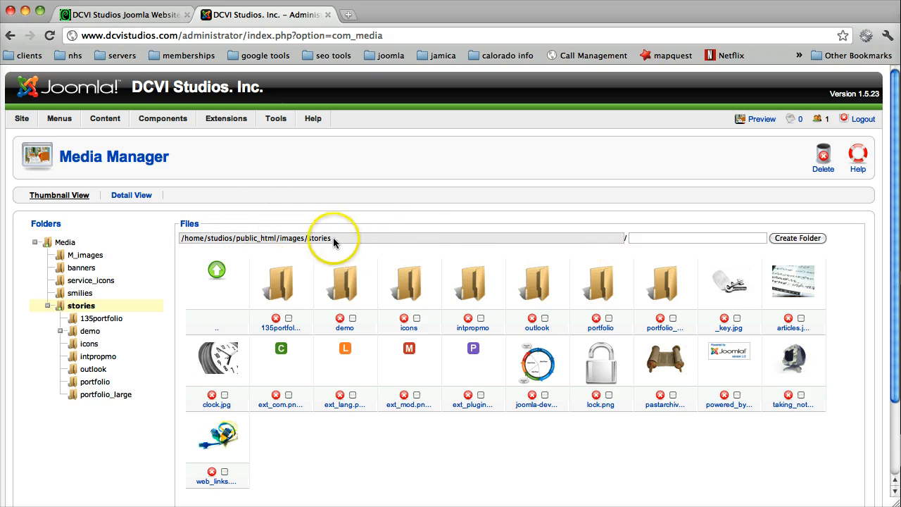
mouse_move(623, 240)
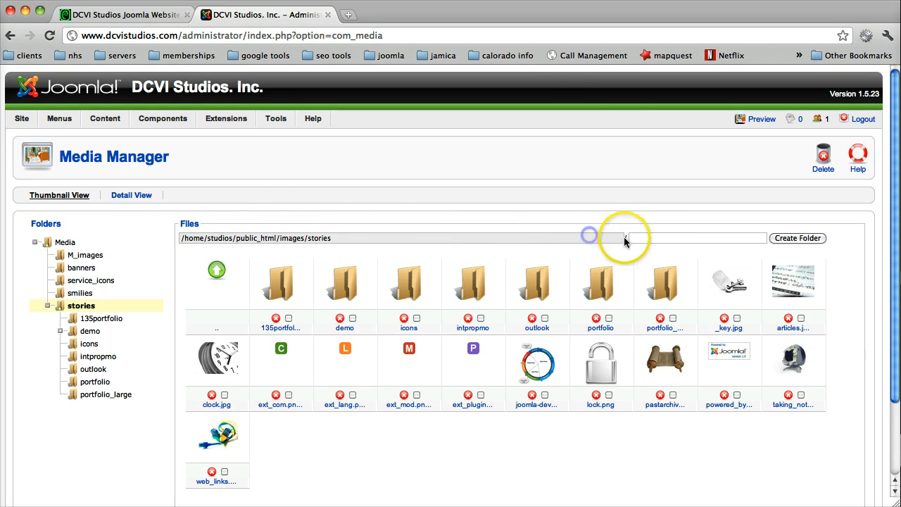
- Create a new folder named 'pdfs' inside stories
left_click(697, 237)
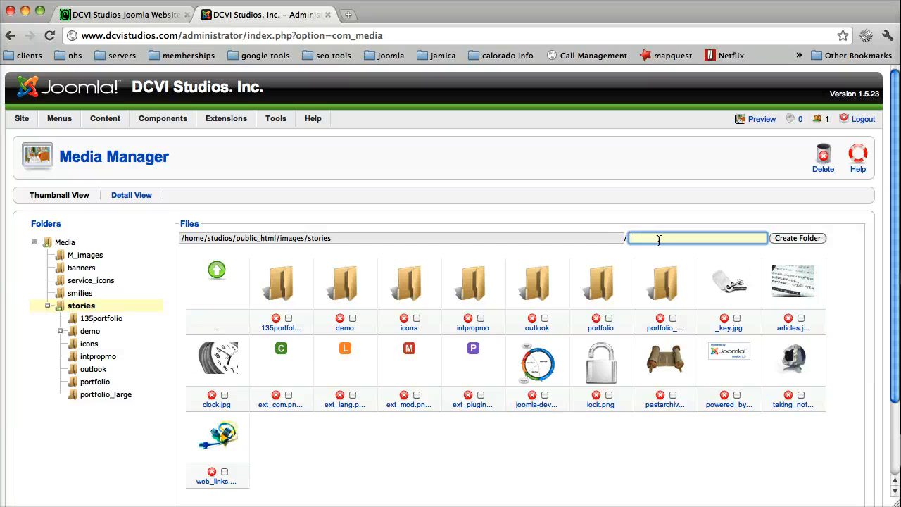
type("pdfs")
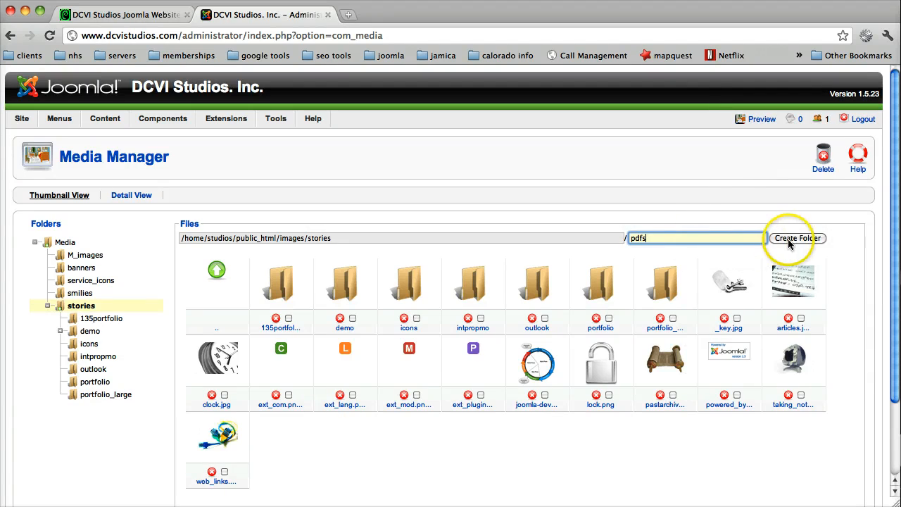
left_click(797, 238)
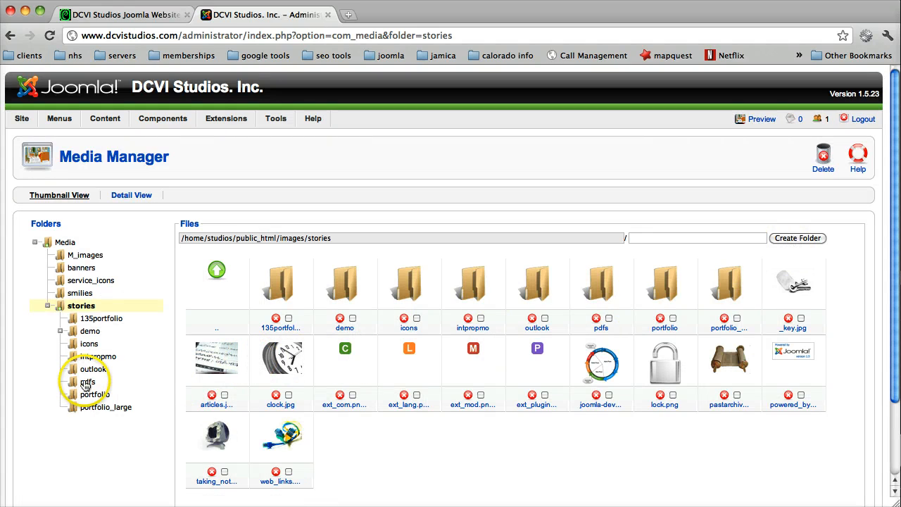
- Open the pdfs folder, choose 'A sample pdf.pdf' from Desktop and upload it
left_click(86, 382)
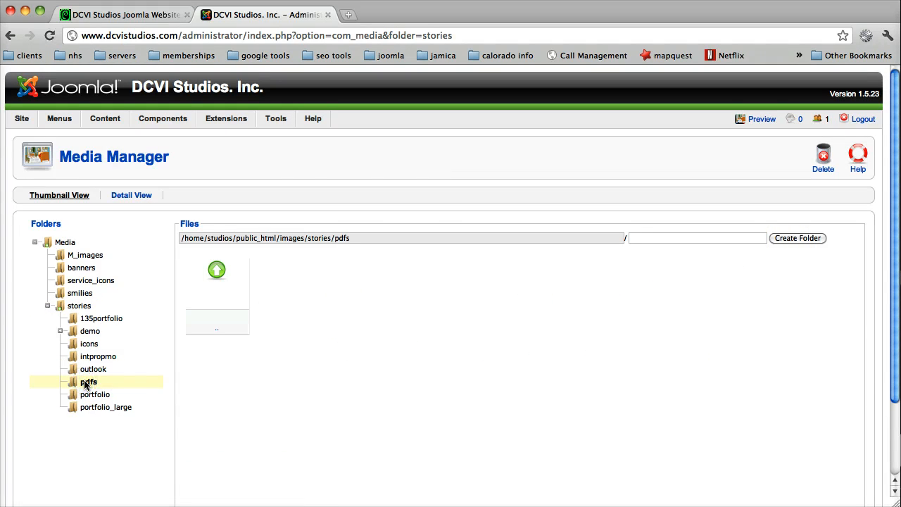
scroll("down", 3)
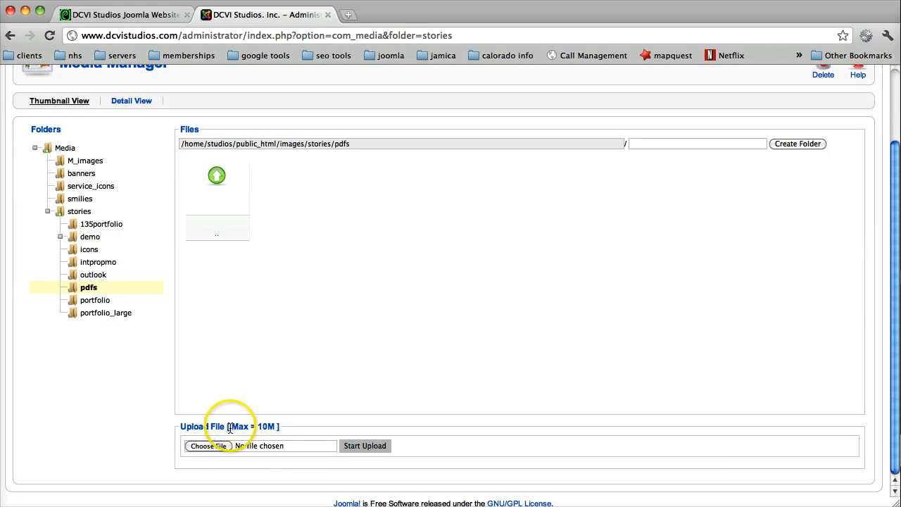
left_click(208, 446)
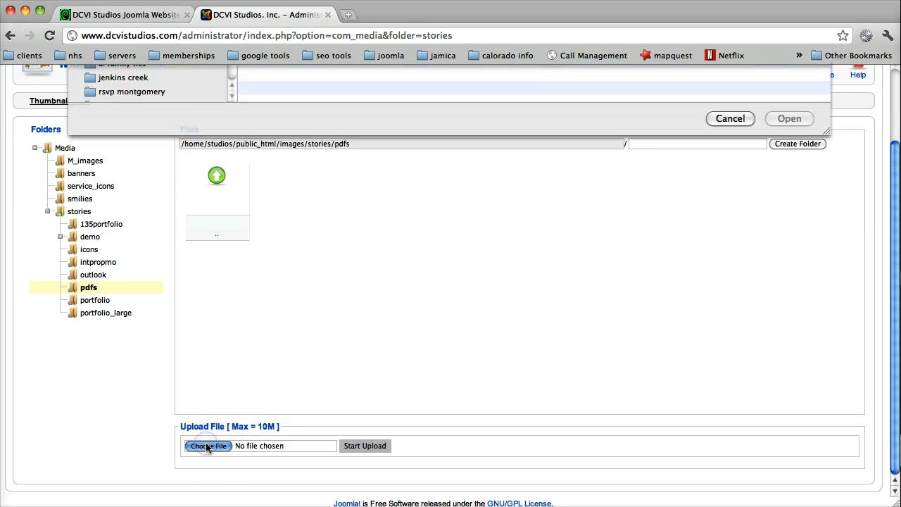
left_click(208, 446)
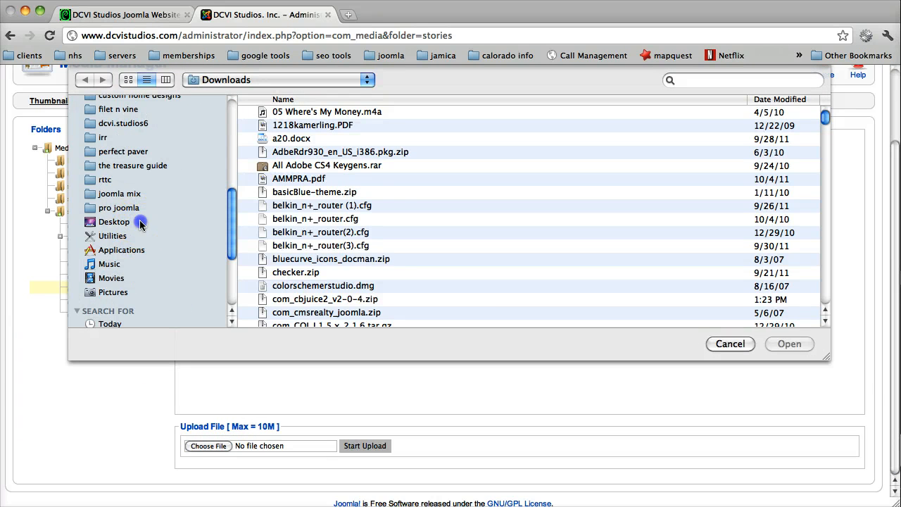
left_click(113, 221)
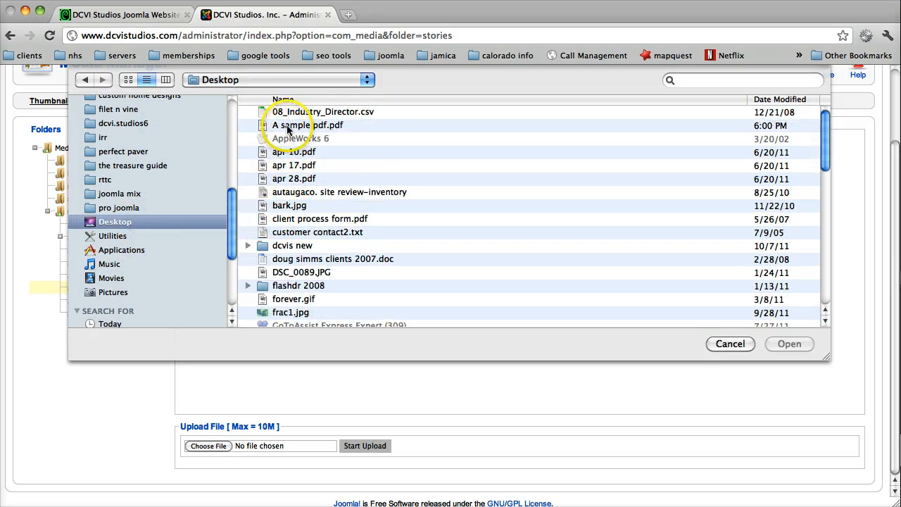
left_click(788, 344)
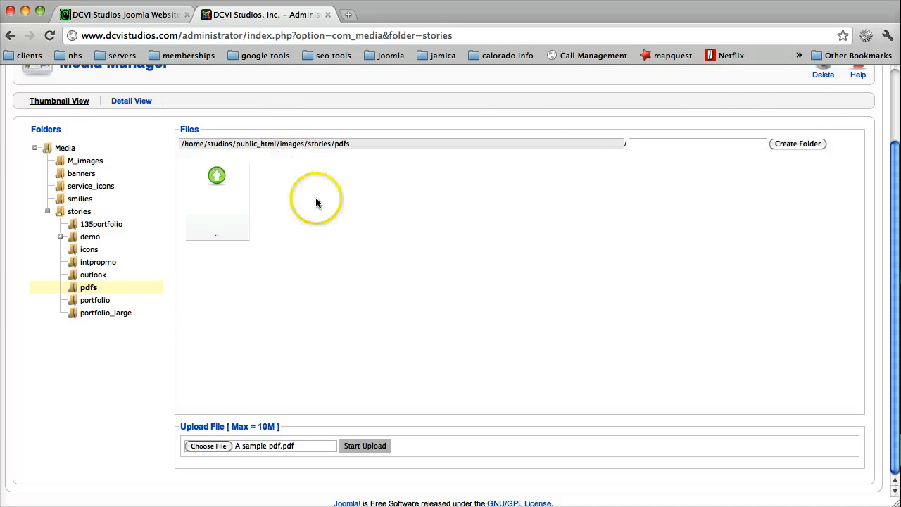
left_click(365, 446)
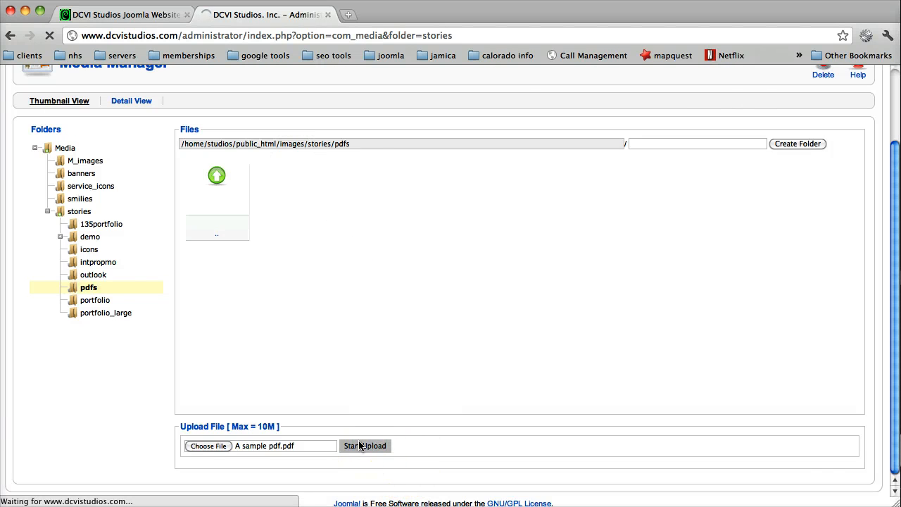
left_click(365, 445)
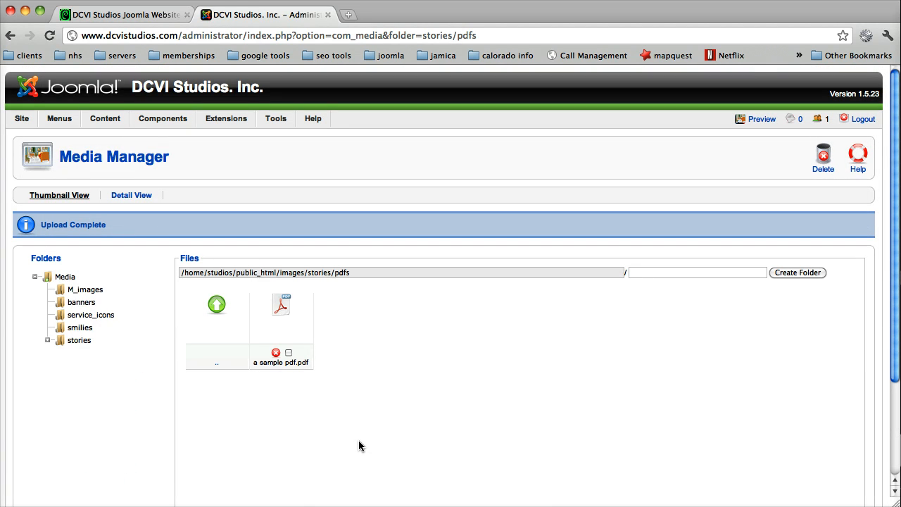
mouse_move(373, 328)
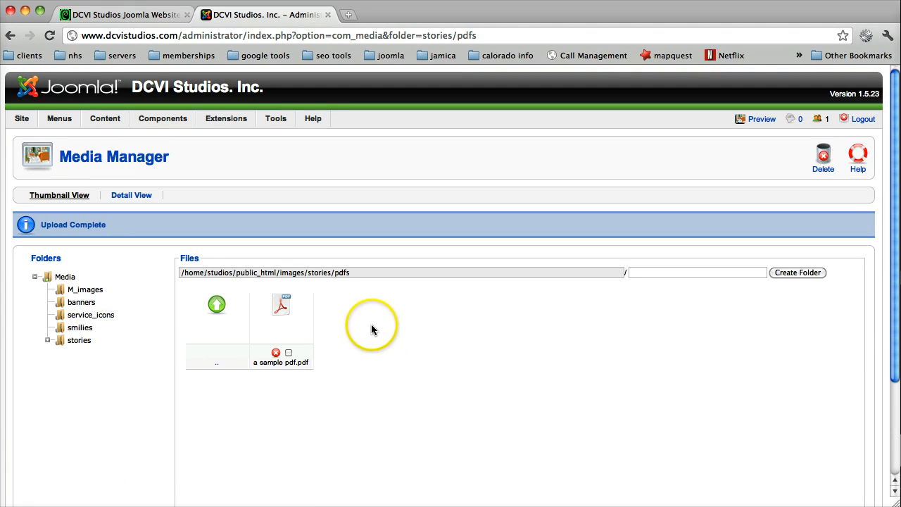
mouse_move(288, 310)
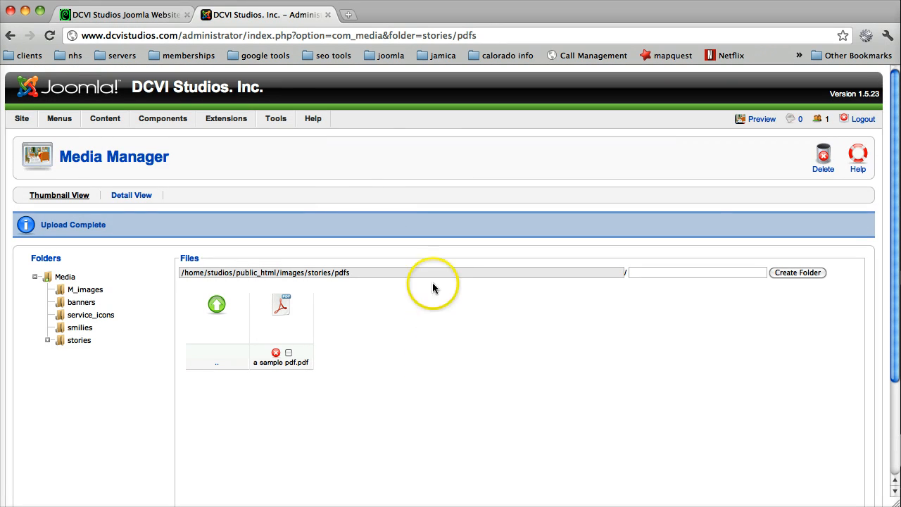
- Open the Content menu in the administrator's top menu bar
left_click(162, 119)
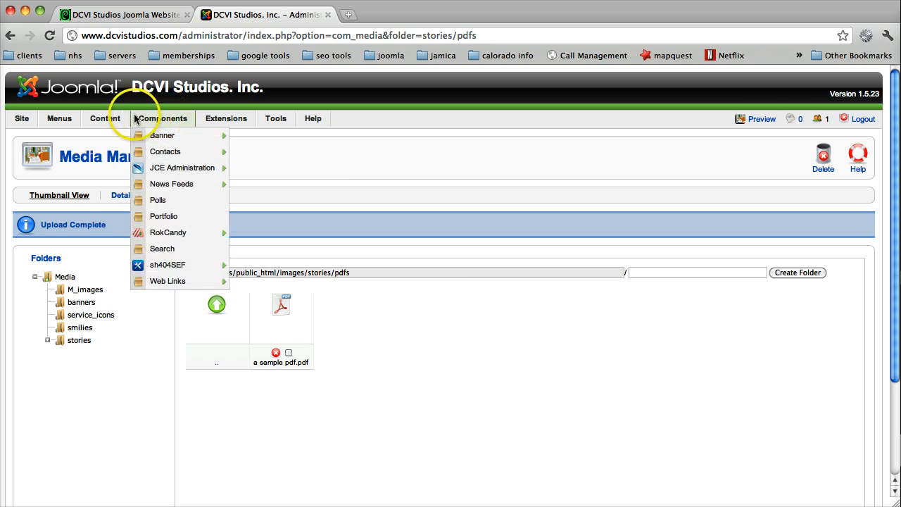
left_click(106, 118)
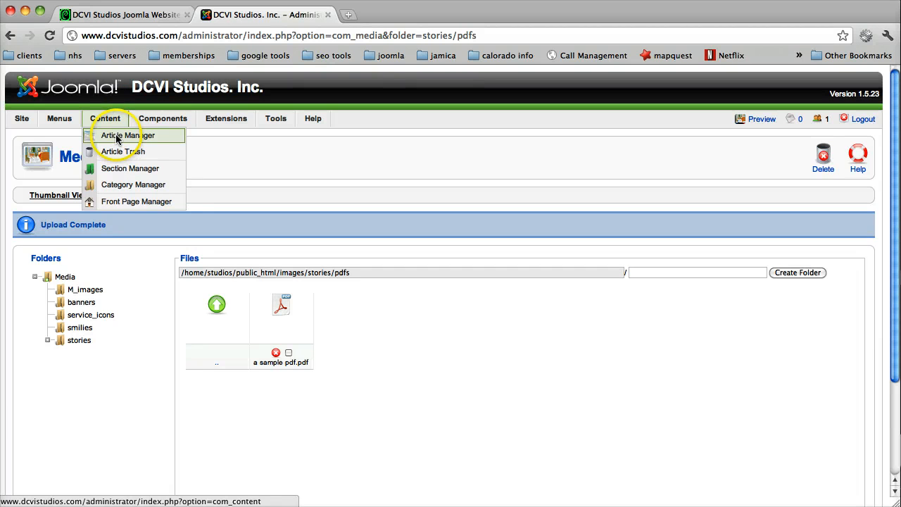
- Filter the Article Manager by 'my' and open 'My article' for editing
left_click(127, 135)
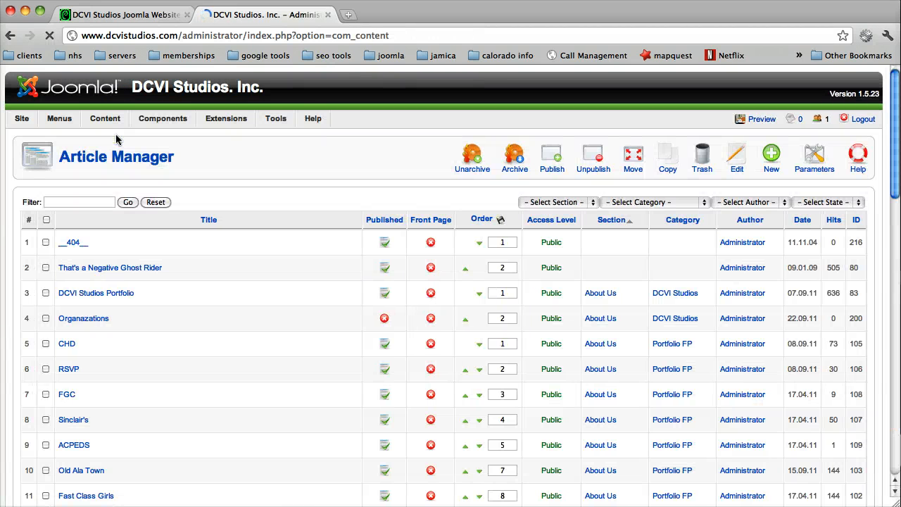
left_click(79, 202)
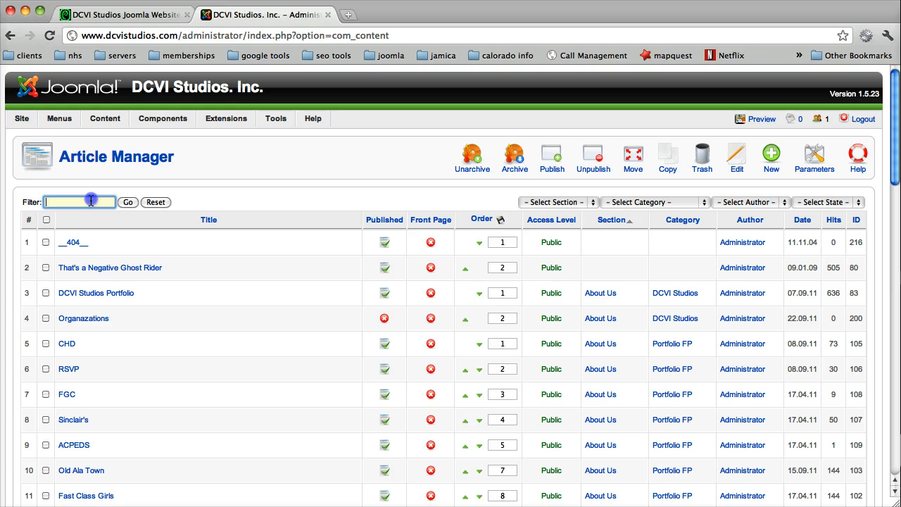
type("my")
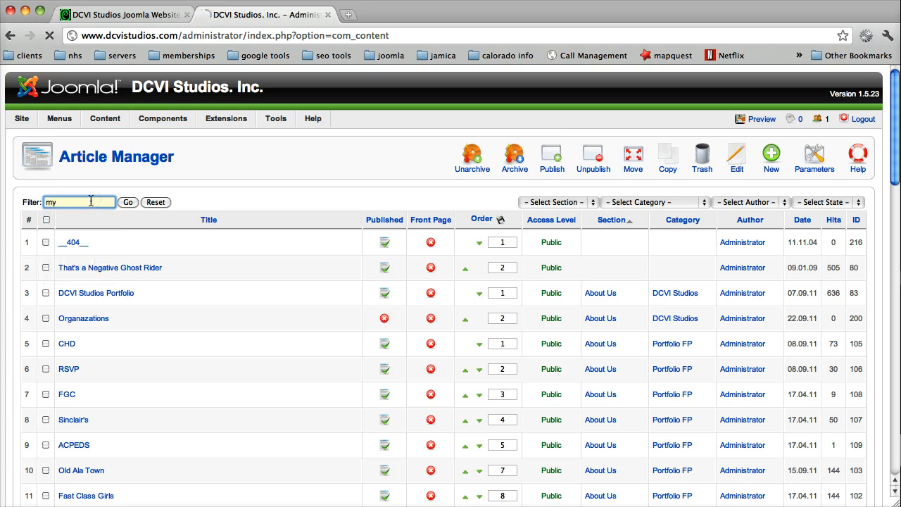
left_click(128, 202)
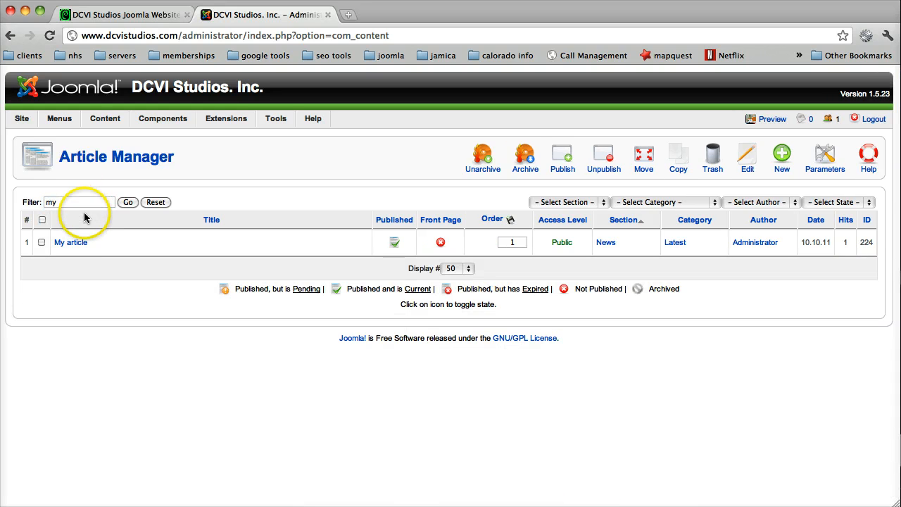
left_click(71, 242)
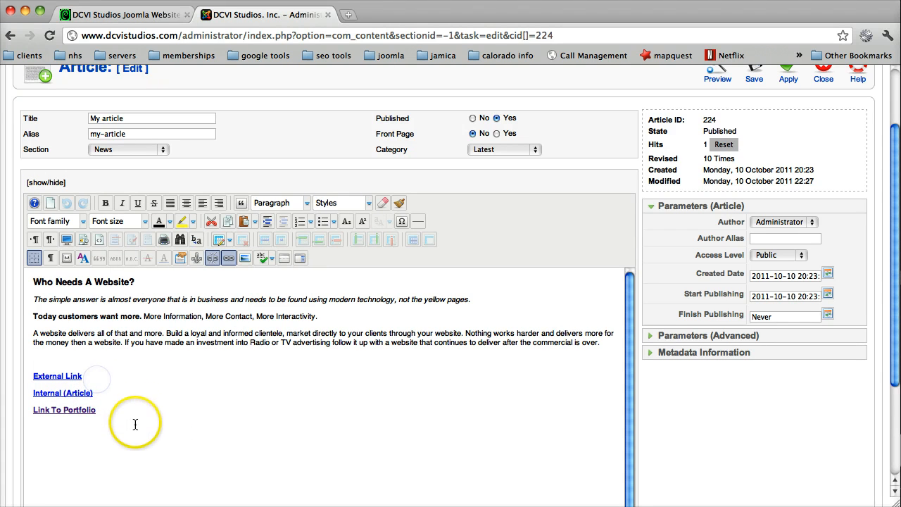
- Type 'Link to my PDF Document' on a new line below Link To Portfolio
left_click(134, 426)
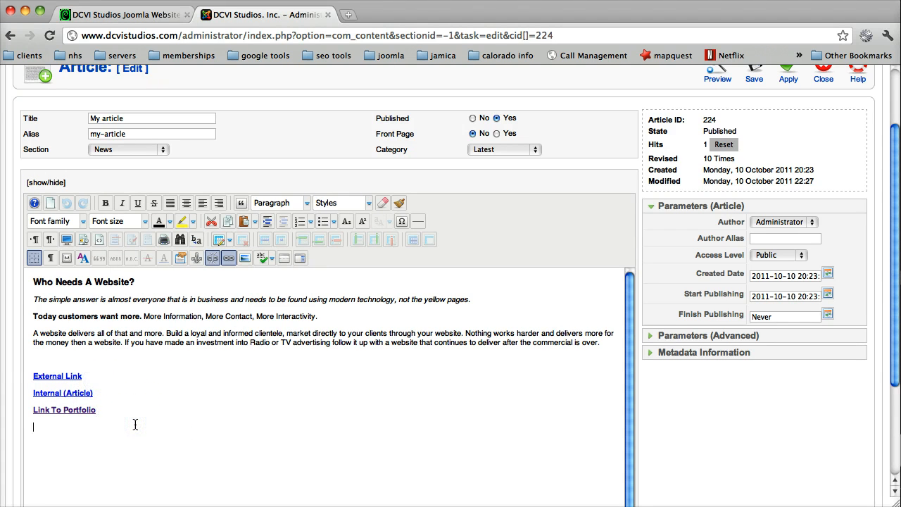
type("Lin")
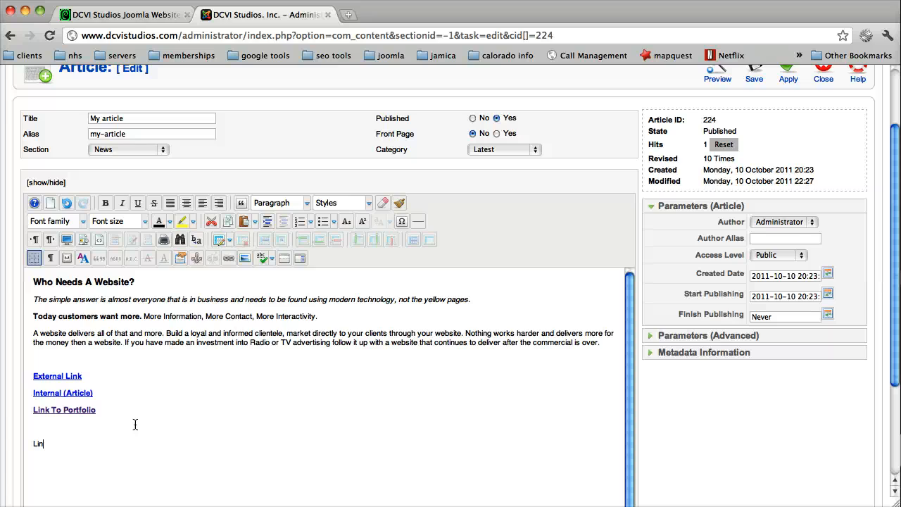
type("k")
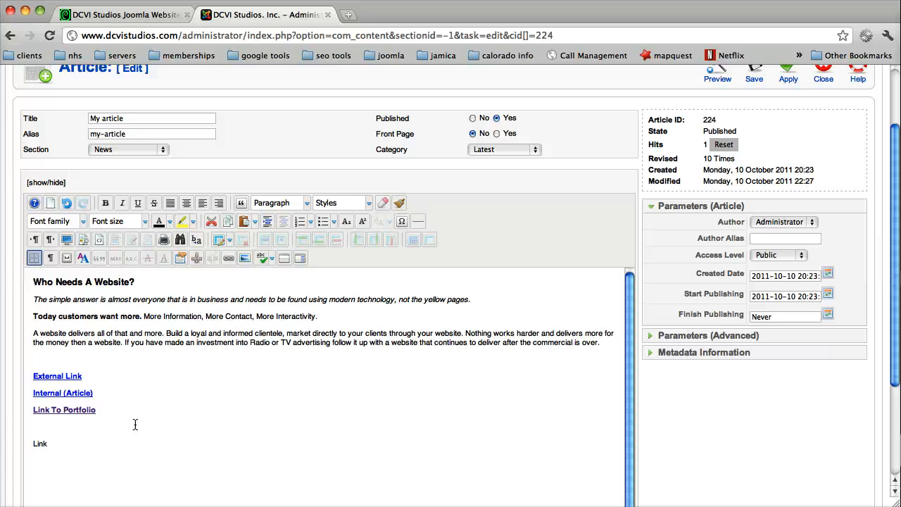
type("to")
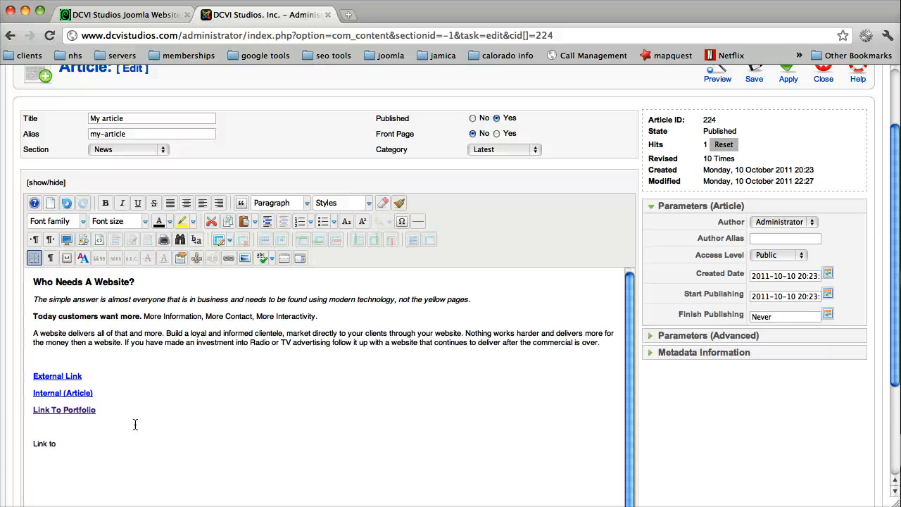
type("my PDF")
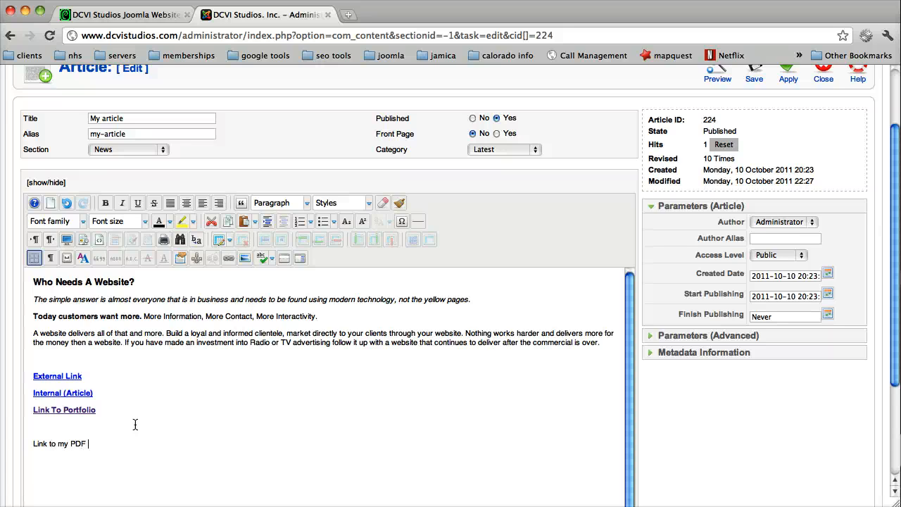
type("Document")
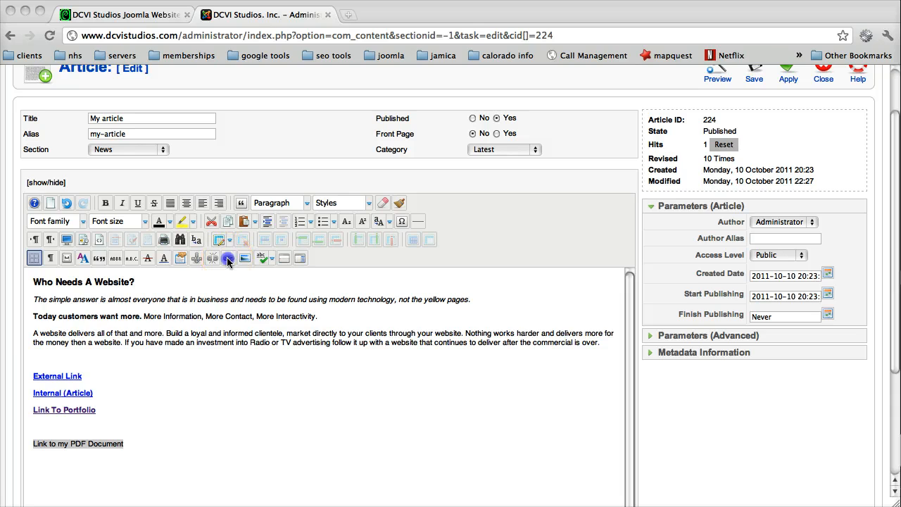
mouse_move(228, 258)
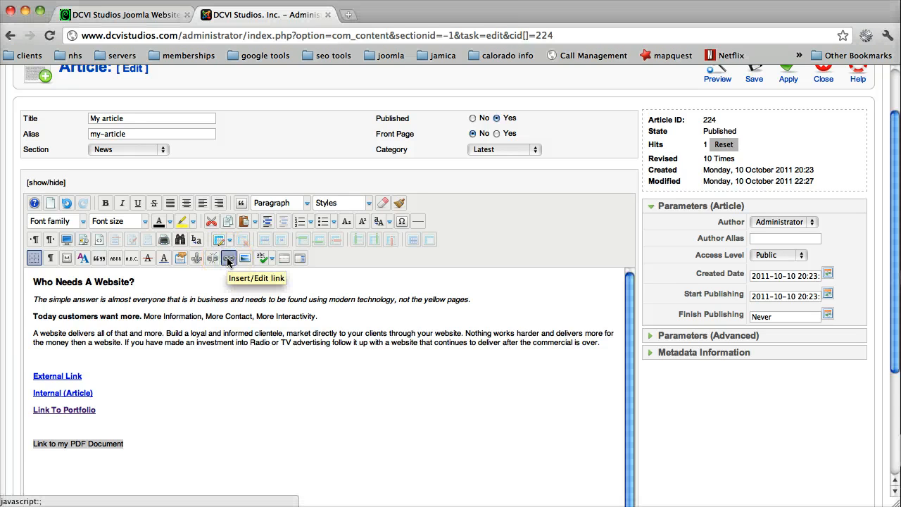
- Open the Insert/Edit link dialog and place the cursor in its empty URL field
left_click(228, 258)
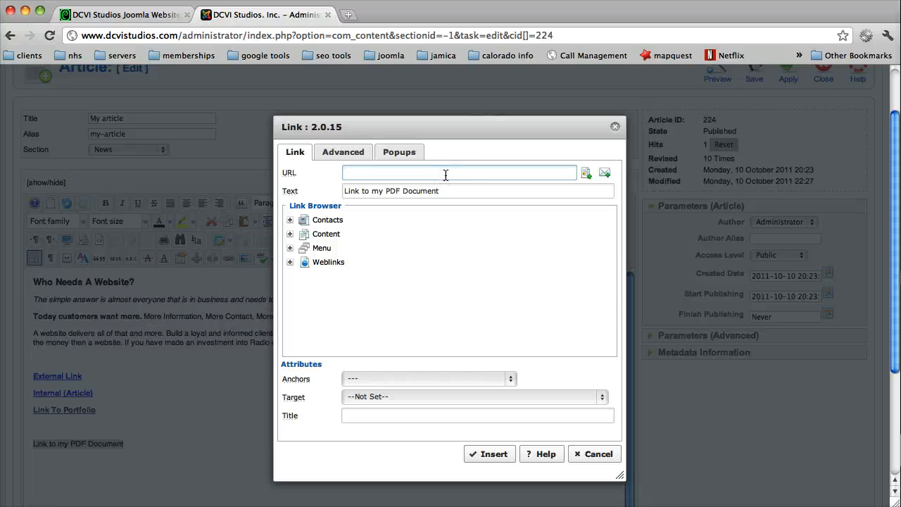
left_click(459, 173)
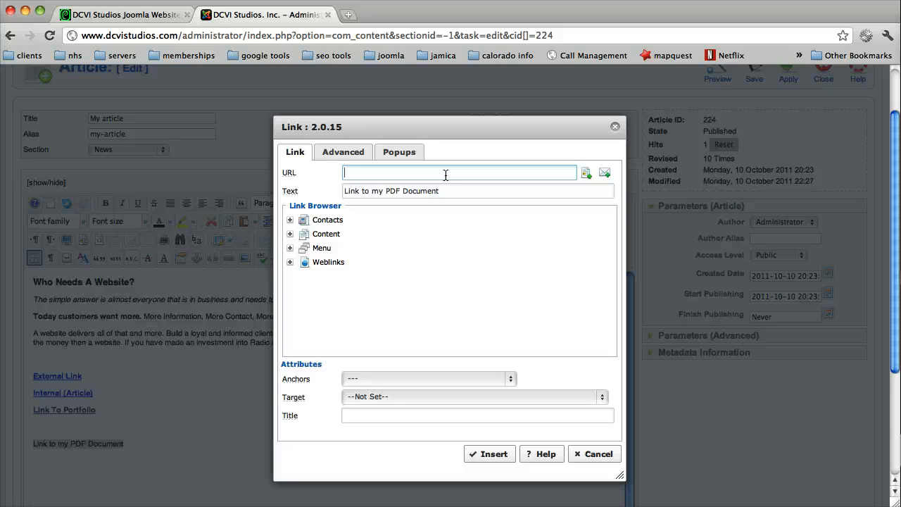
mouse_move(513, 191)
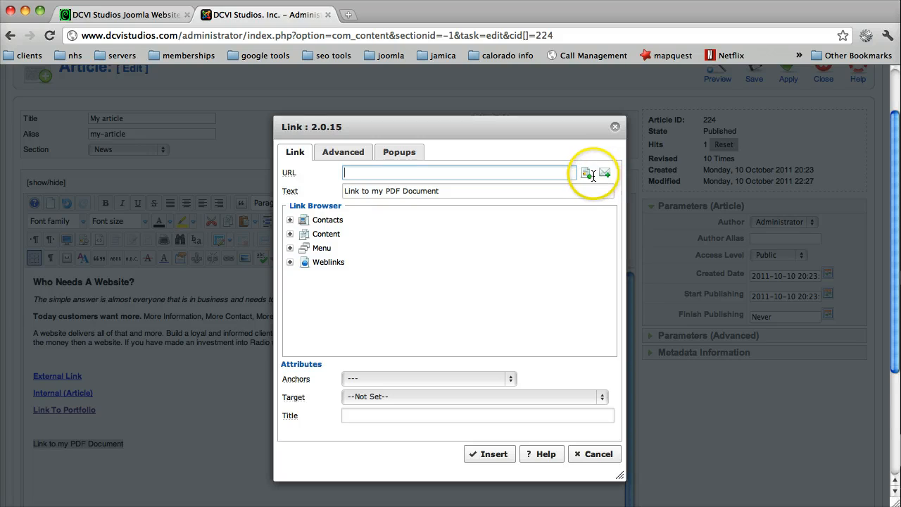
mouse_move(586, 173)
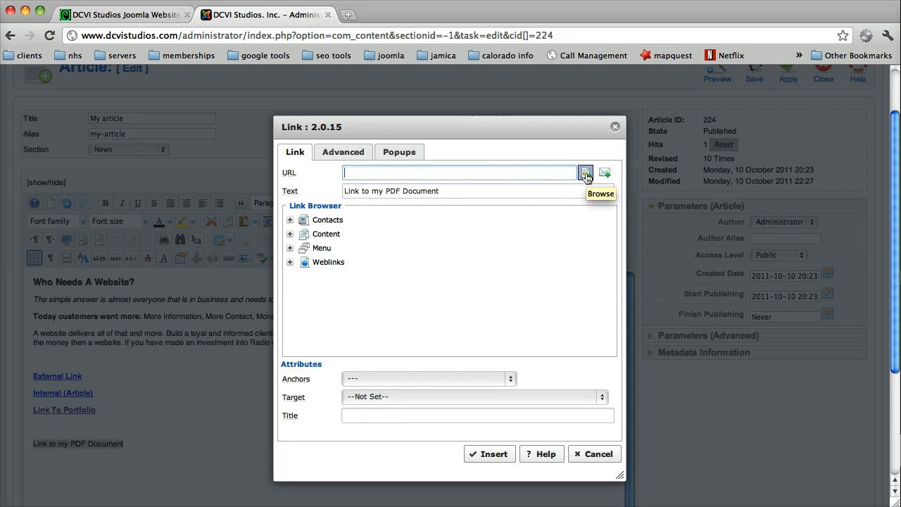
- Browse the site files to stories › pdfs and select 'a sample pdf.pdf'
left_click(585, 172)
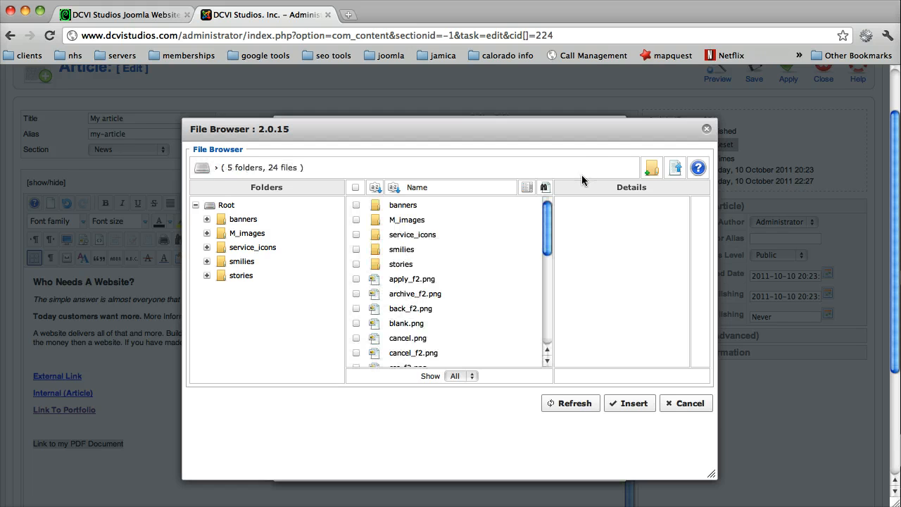
left_click(242, 275)
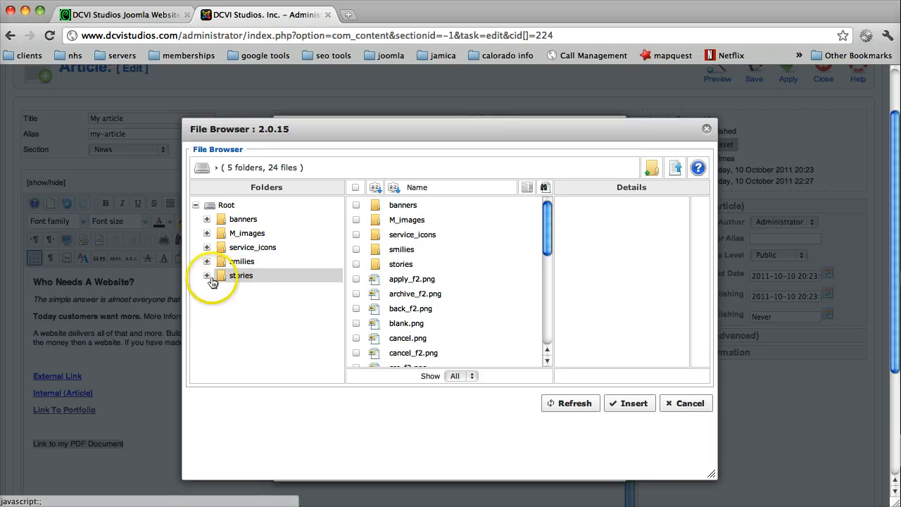
left_click(207, 275)
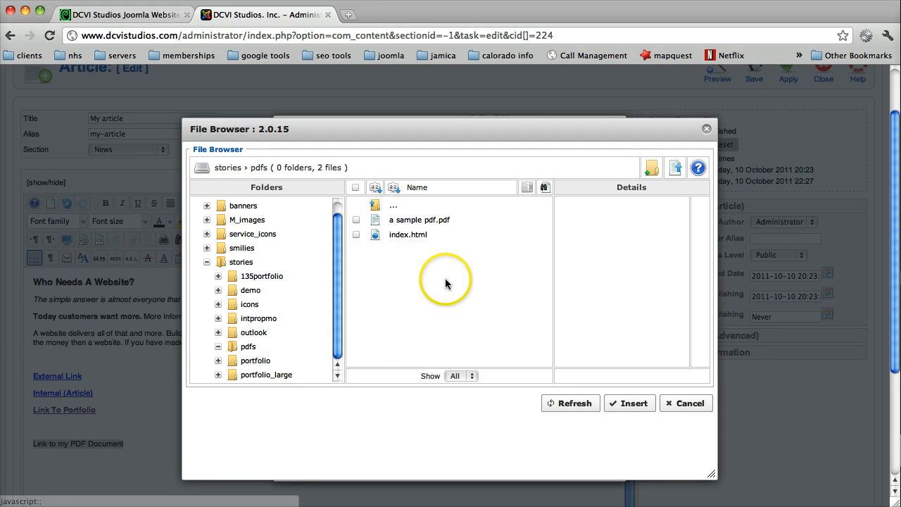
left_click(420, 220)
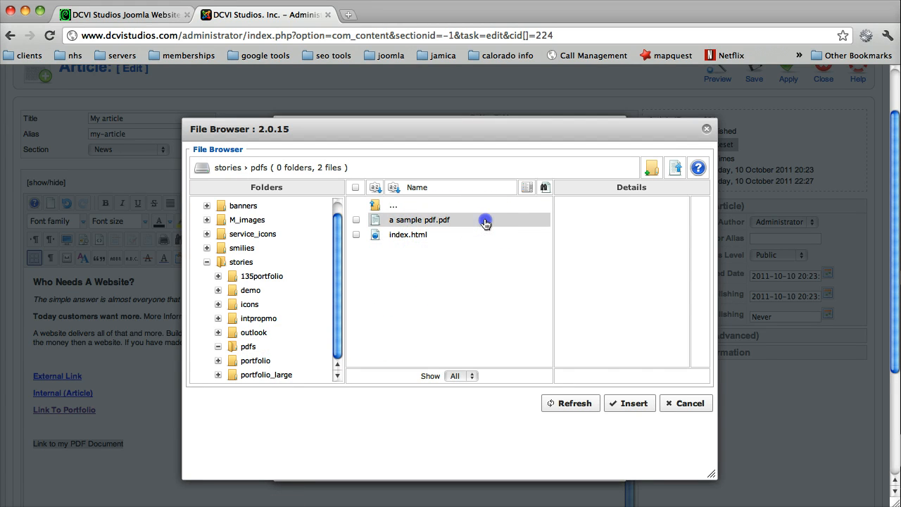
left_click(420, 220)
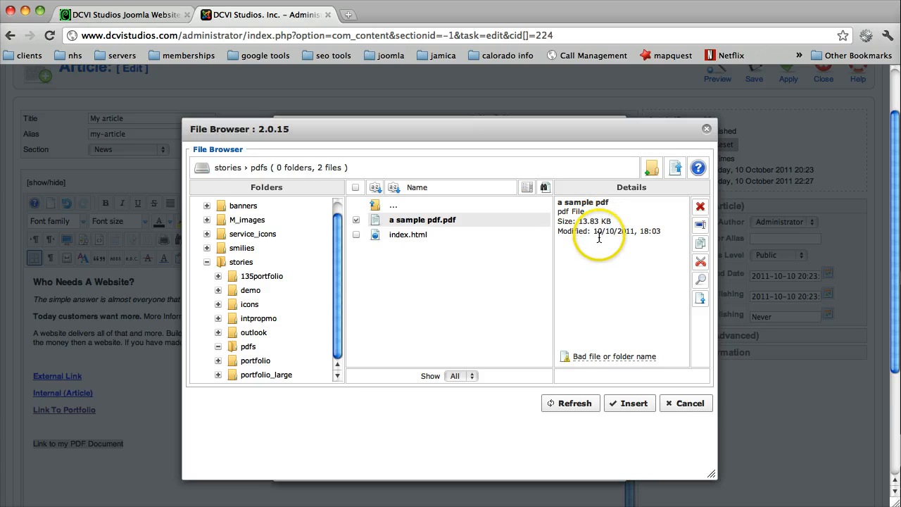
mouse_move(655, 232)
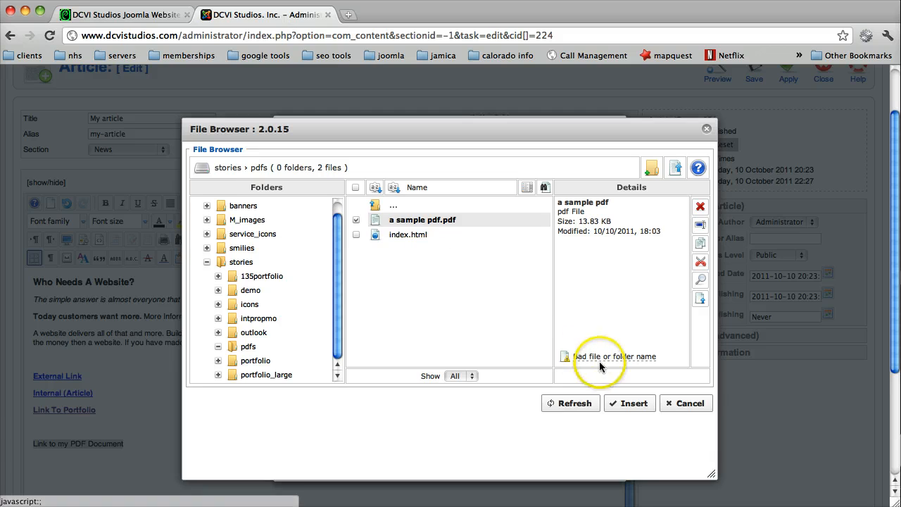
left_click(423, 220)
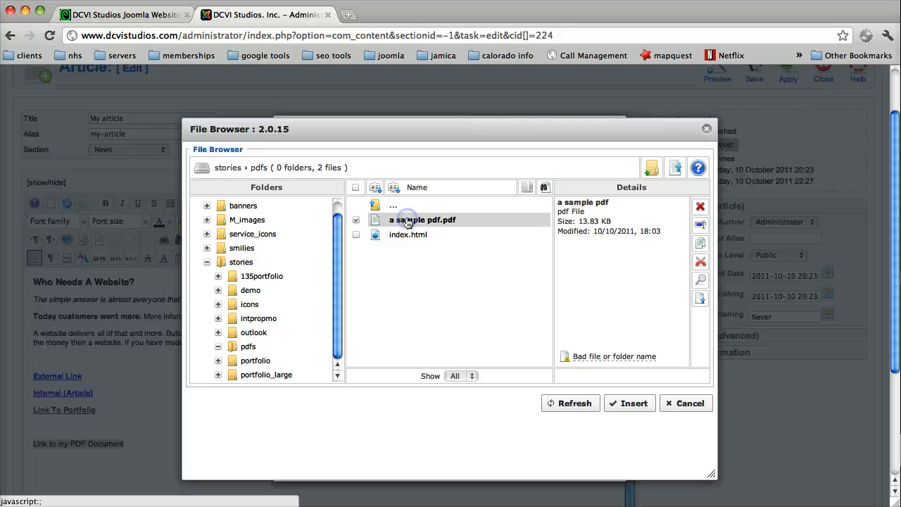
- Use the PDF as the URL, title the link 'Link to My PDF', and insert it
left_click(629, 403)
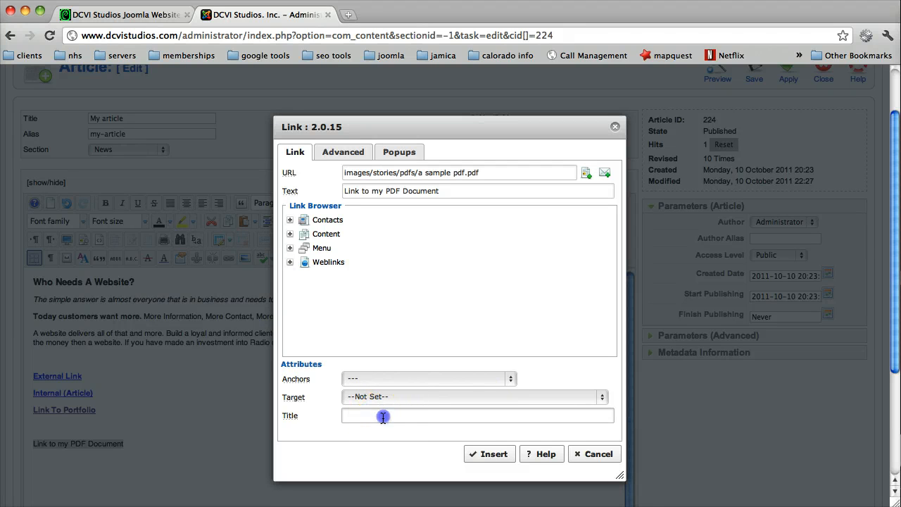
left_click(383, 415)
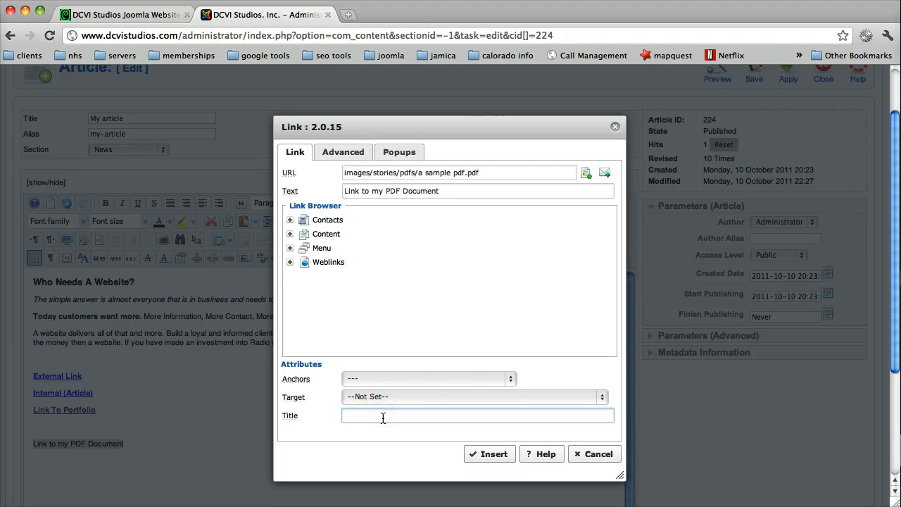
type("Link to My")
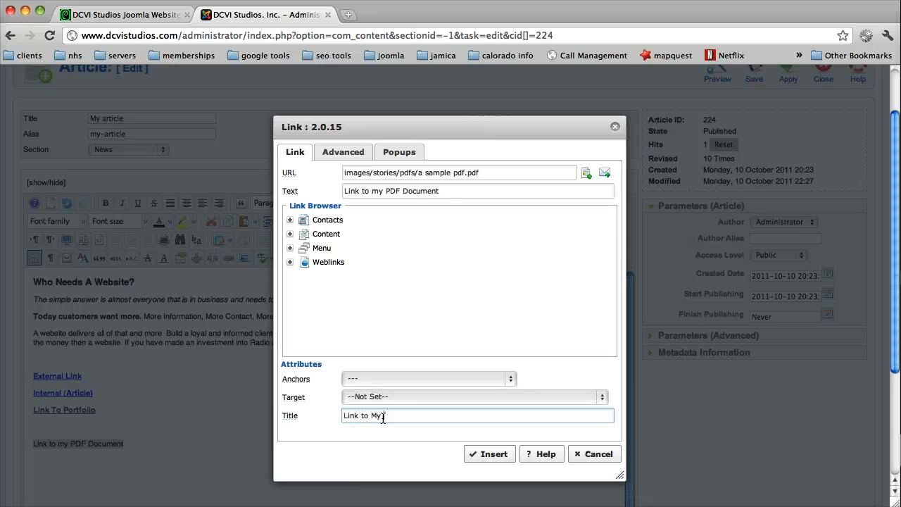
type("PDF")
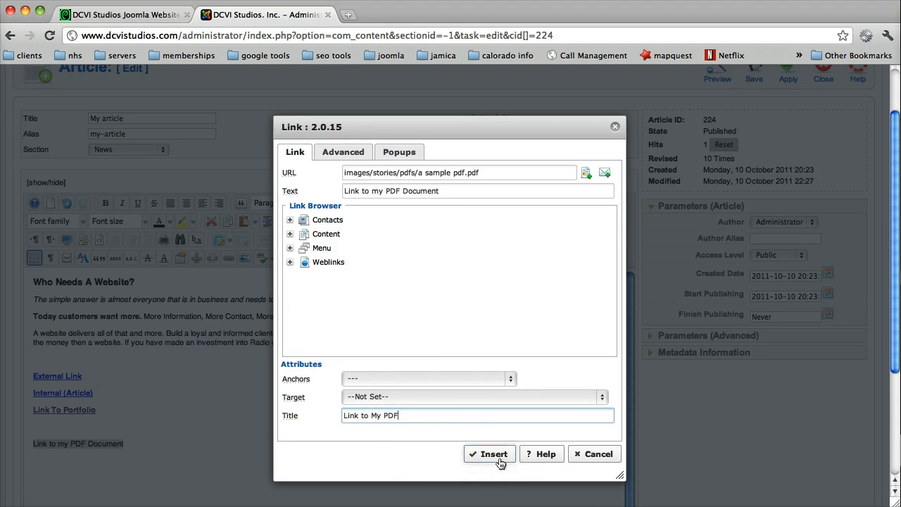
left_click(490, 453)
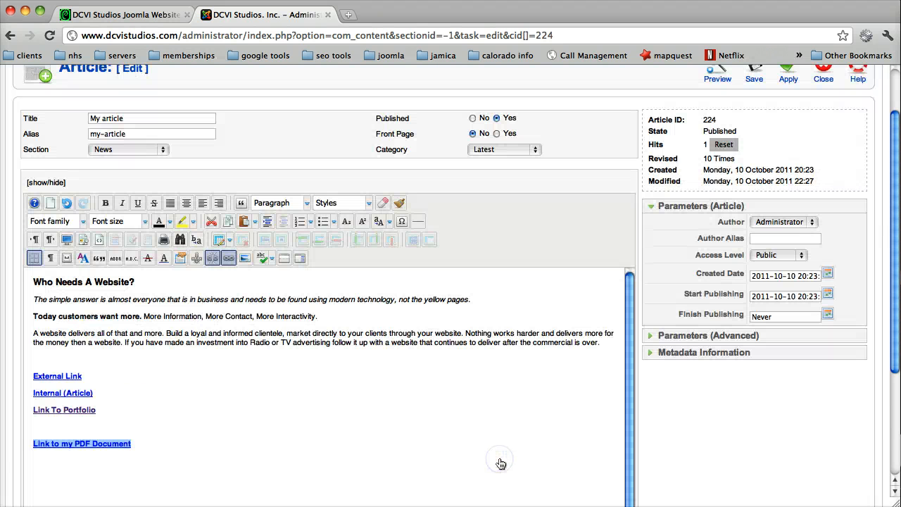